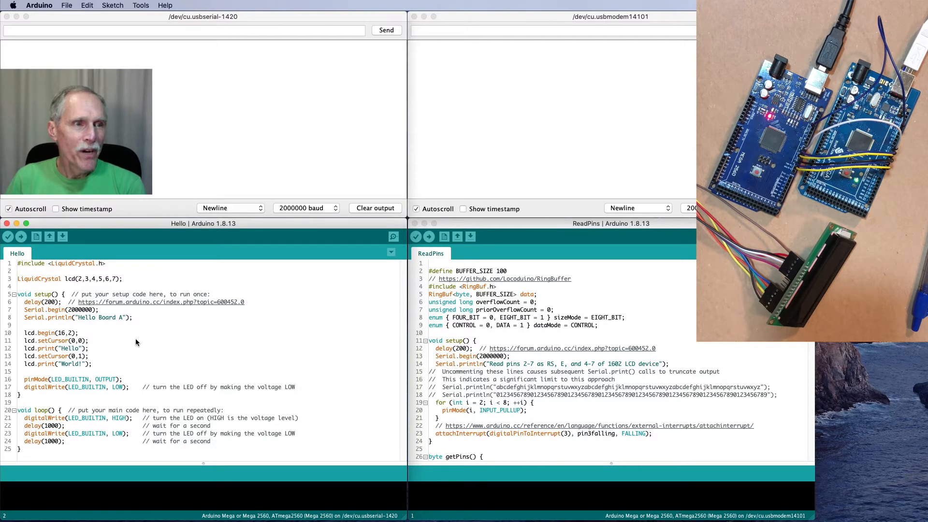
pyautogui.moveTo(80, 348)
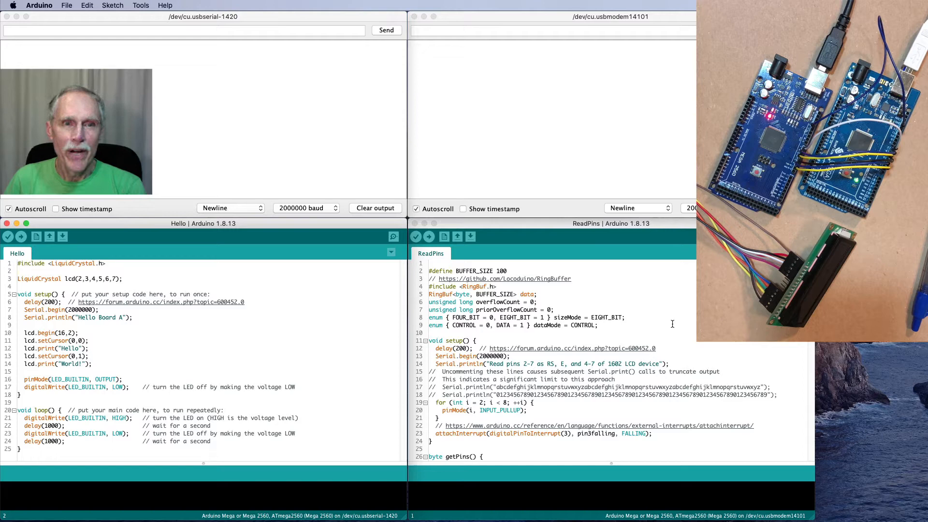
# Scroll through the ReadPins code, then upload ReadPins so its monitor prints the "Read pins 2-7" banner
pyautogui.scroll(-3)
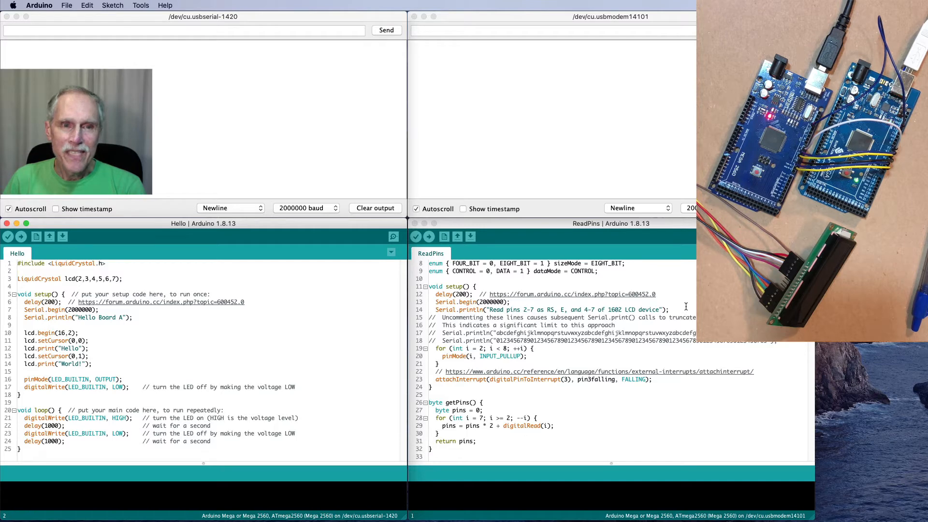
pyautogui.scroll(-3)
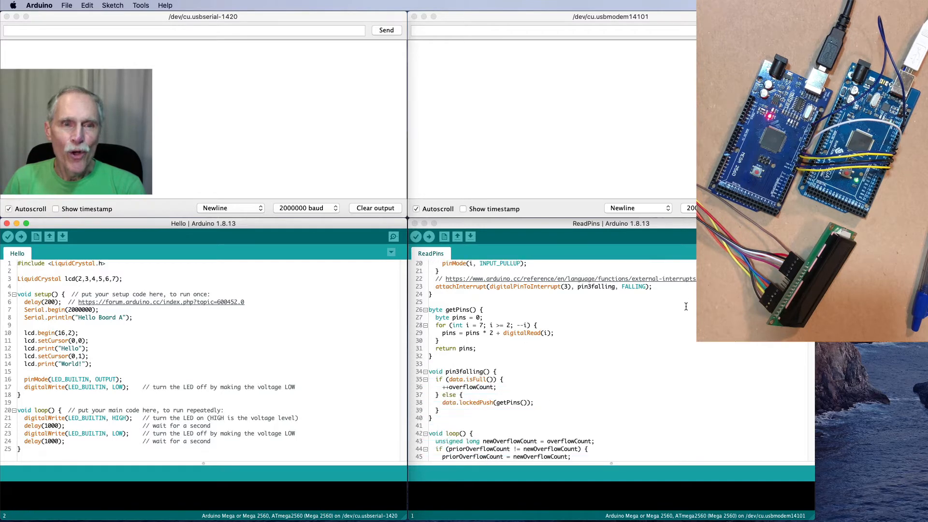
pyautogui.scroll(-3)
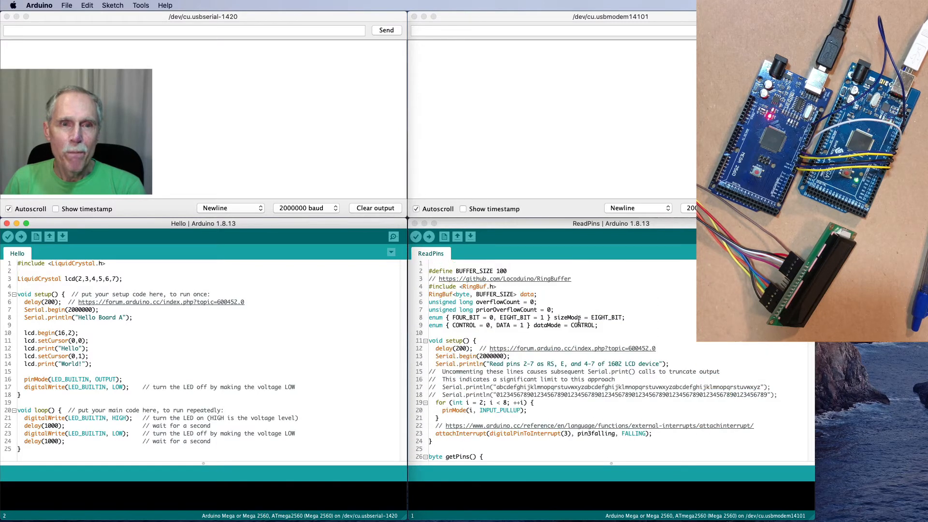
pyautogui.moveTo(646, 303)
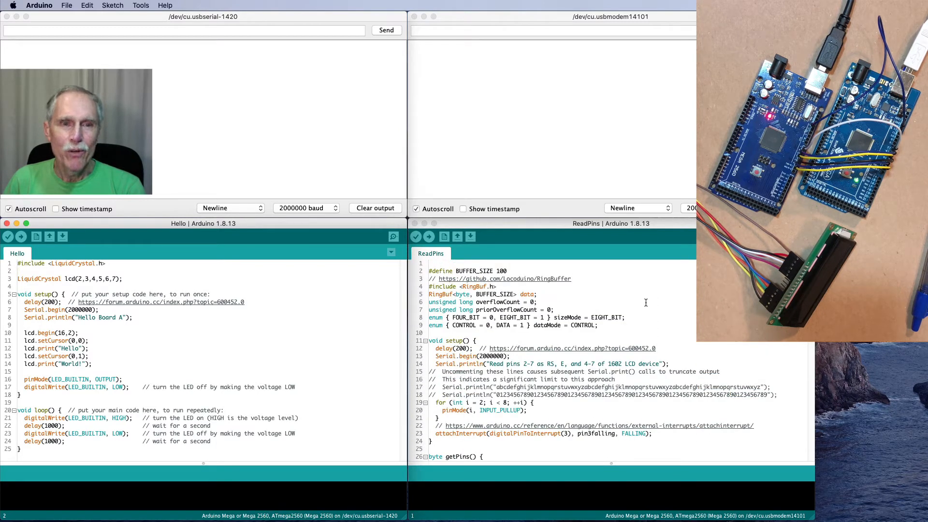
pyautogui.scroll(-3)
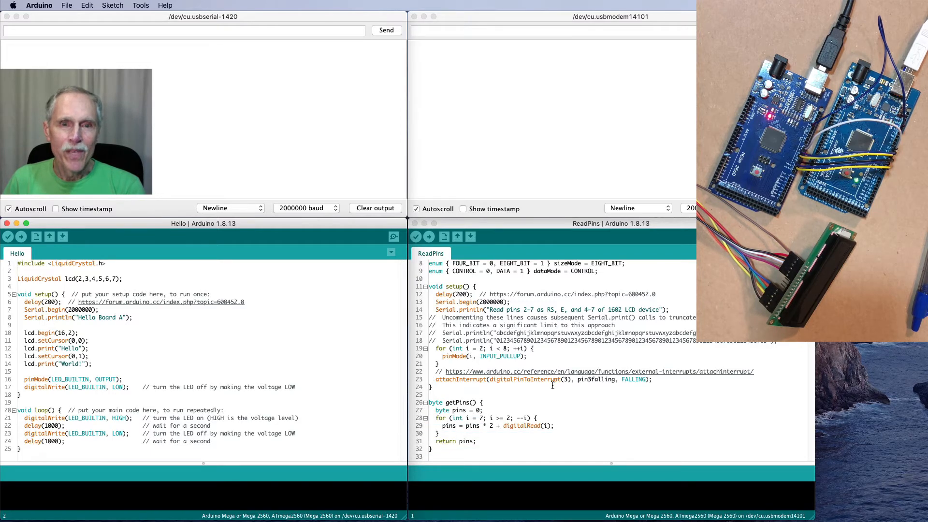
pyautogui.scroll(-3)
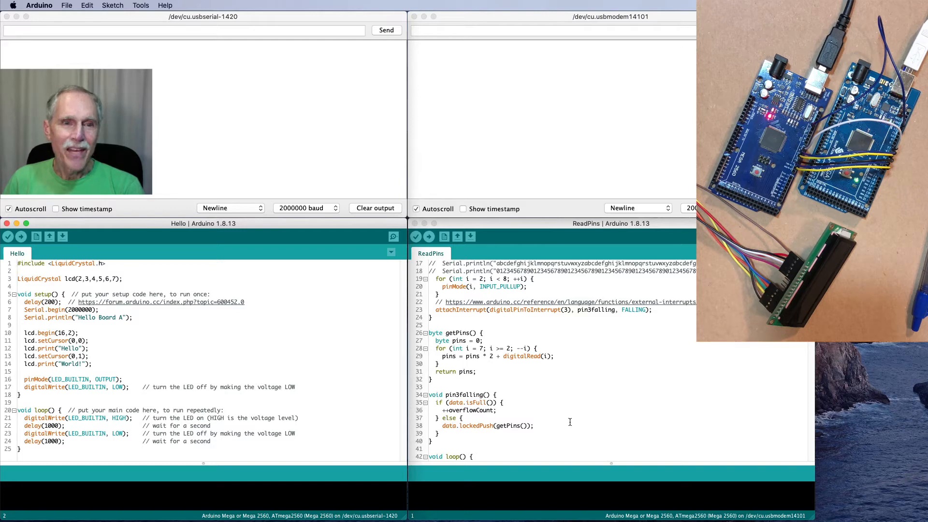
pyautogui.scroll(-3)
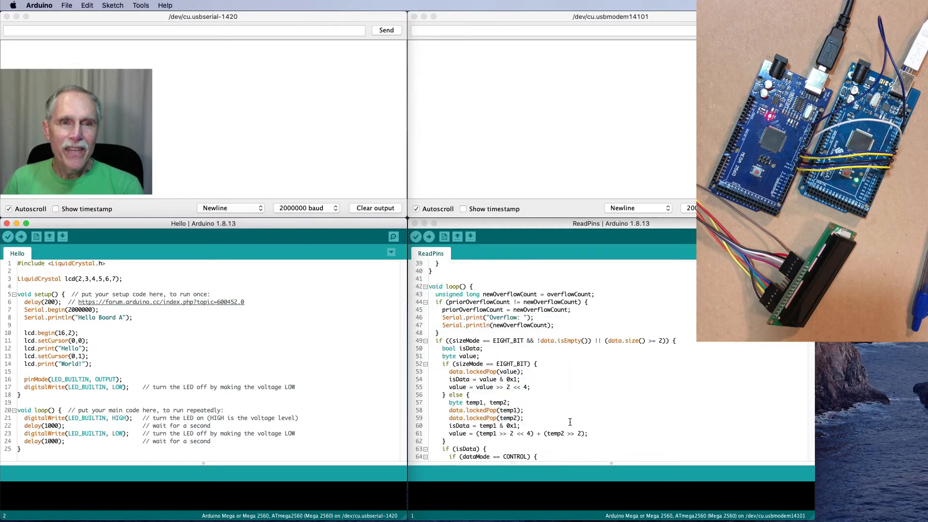
pyautogui.scroll(-3)
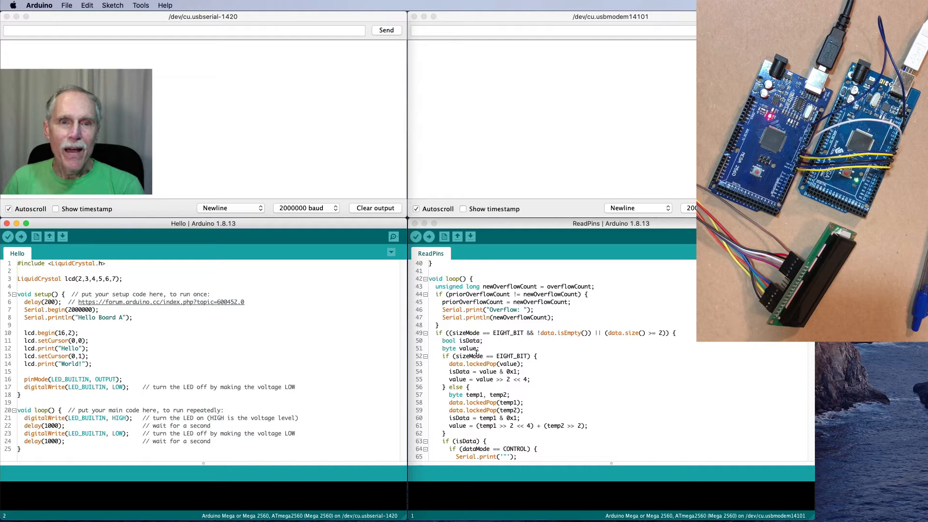
pyautogui.scroll(-3)
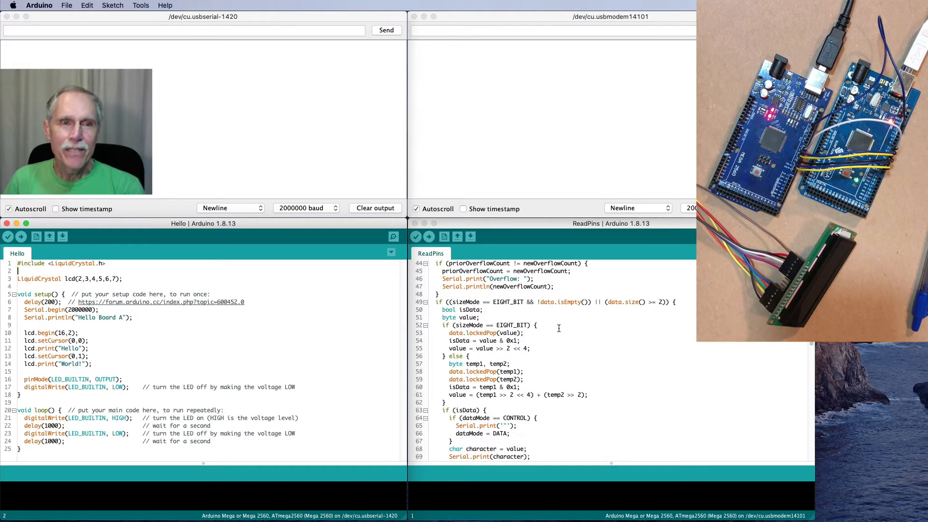
pyautogui.scroll(-3)
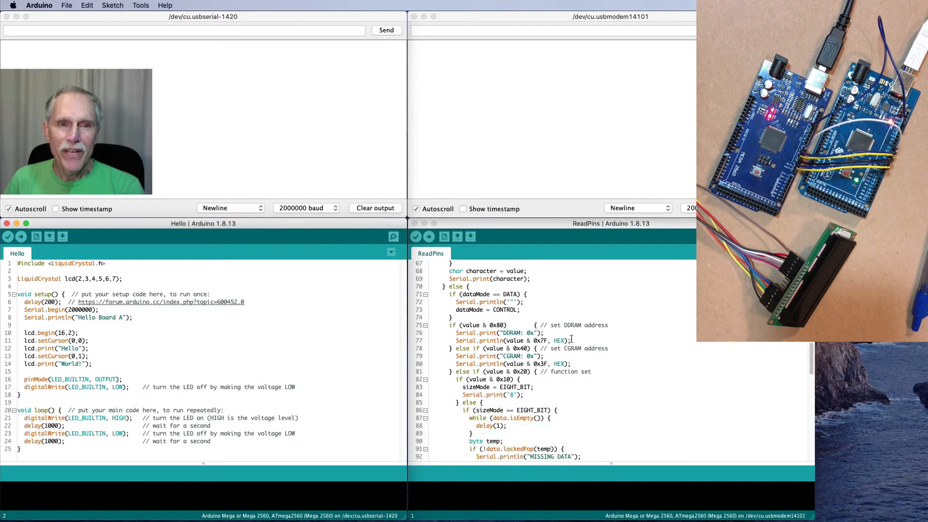
pyautogui.scroll(-3)
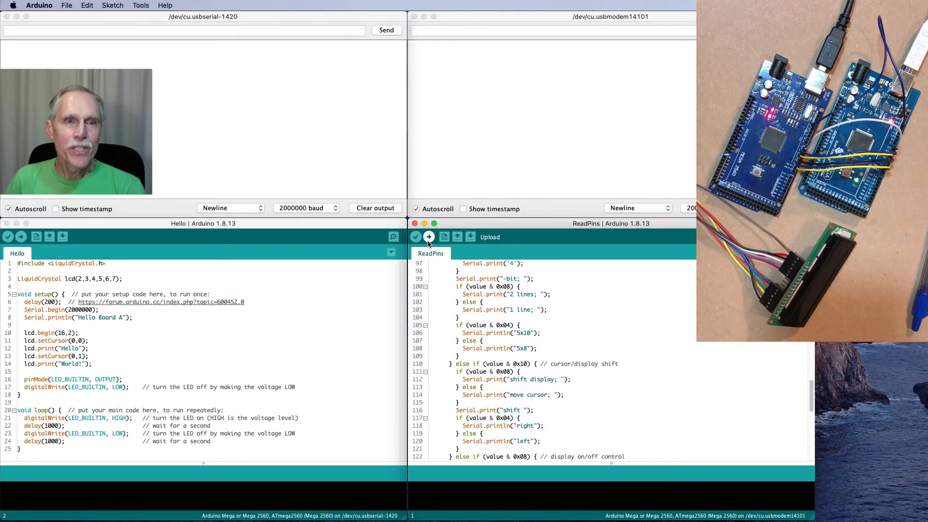
pyautogui.click(429, 237)
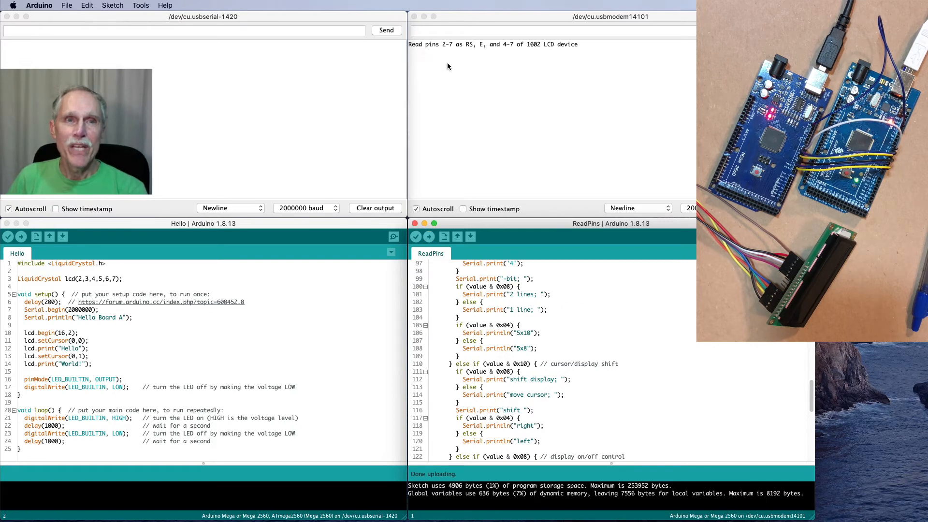
pyautogui.moveTo(472, 57)
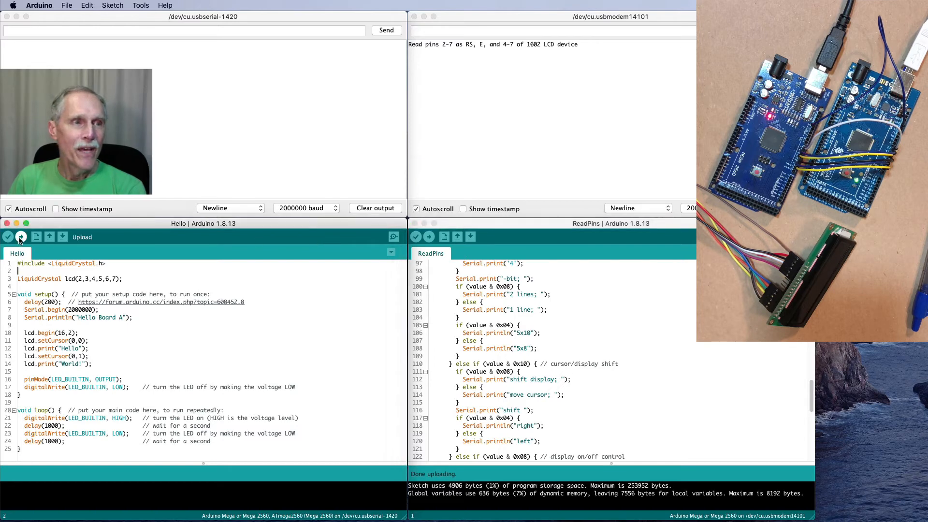
# Upload the Hello sketch so its monitor prints "Hello Board A" and ReadPins decodes LCD commands
pyautogui.click(21, 237)
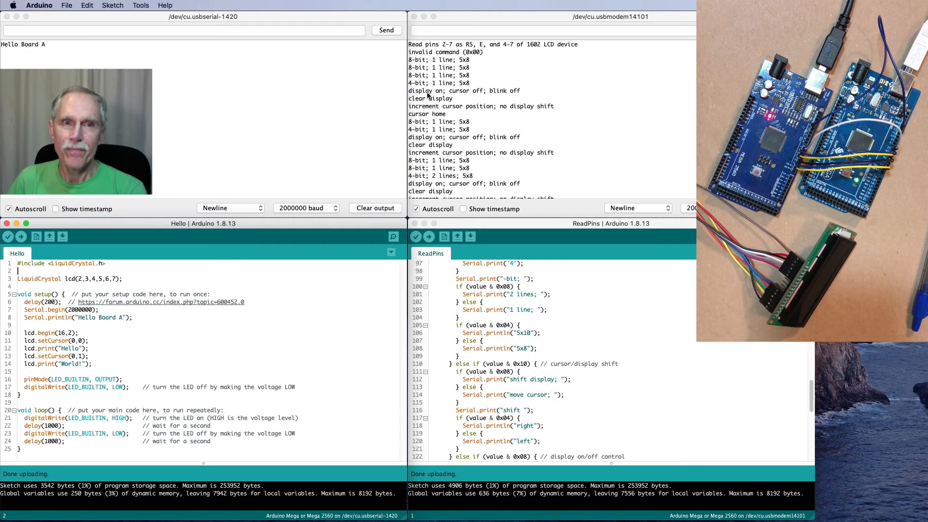
pyautogui.moveTo(486, 96)
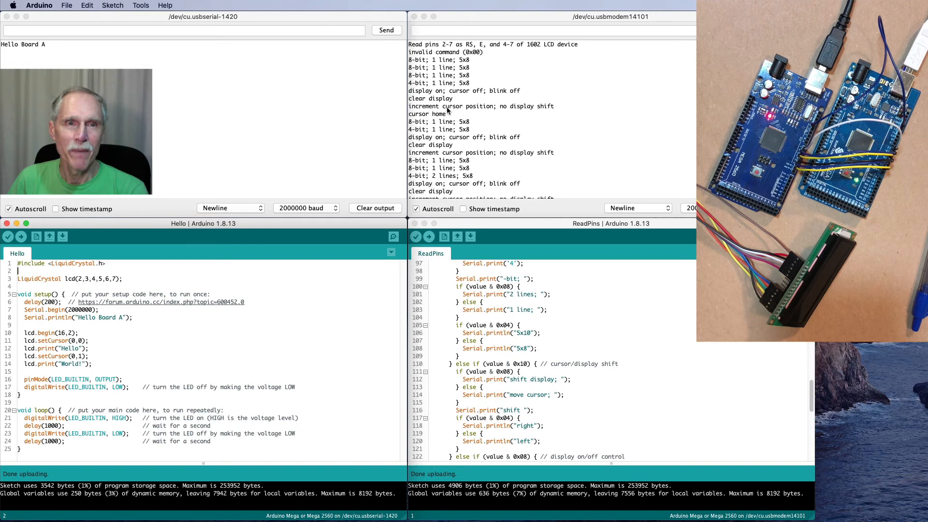
pyautogui.moveTo(395, 139)
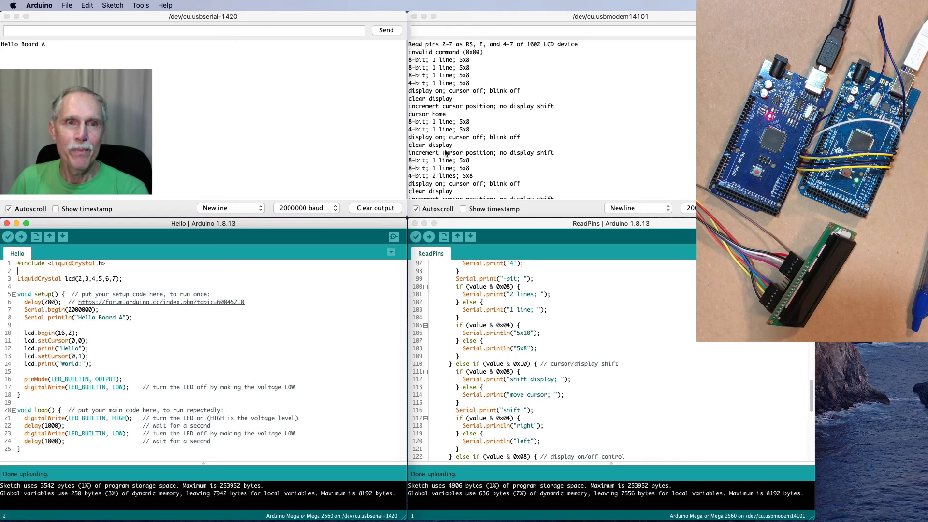
# Scroll the ReadPins monitor to the DDRAM 0x0 "Hello" and 0x40 "World!" write lines
pyautogui.scroll(-3)
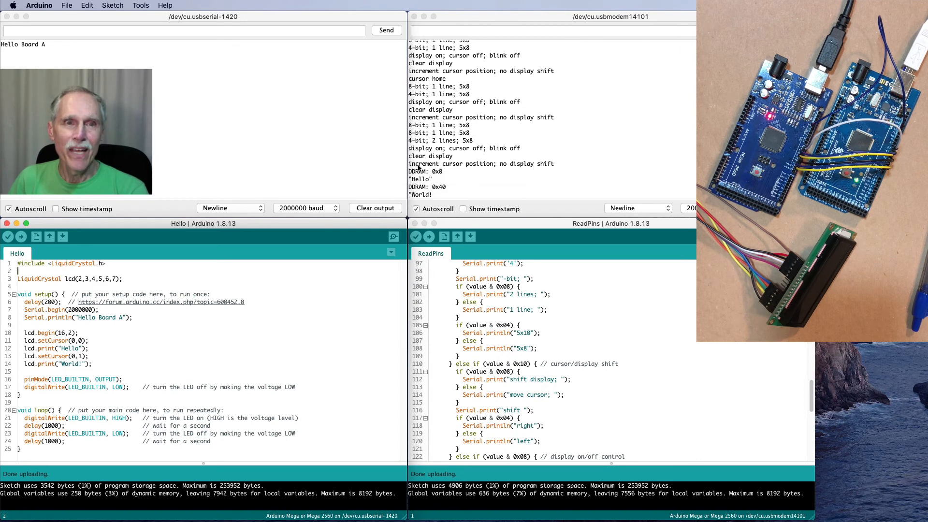
pyautogui.moveTo(430, 176)
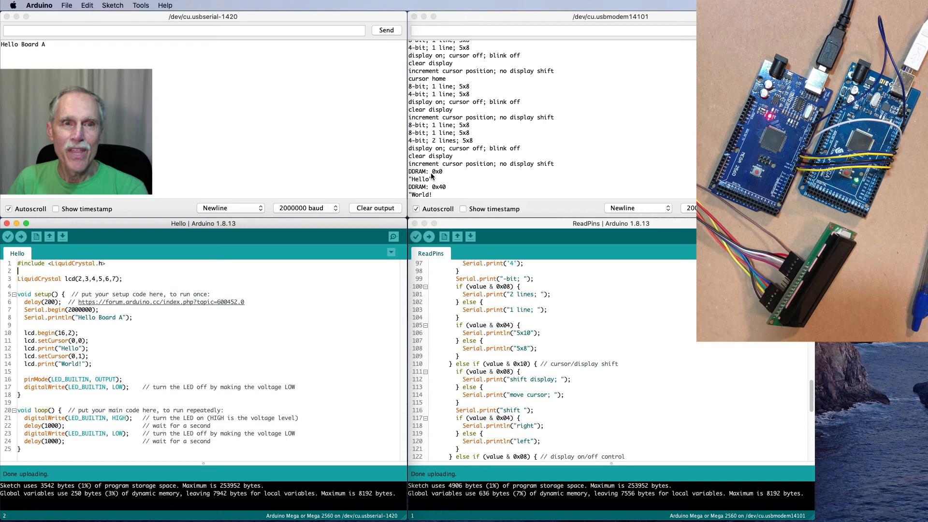
pyautogui.moveTo(447, 178)
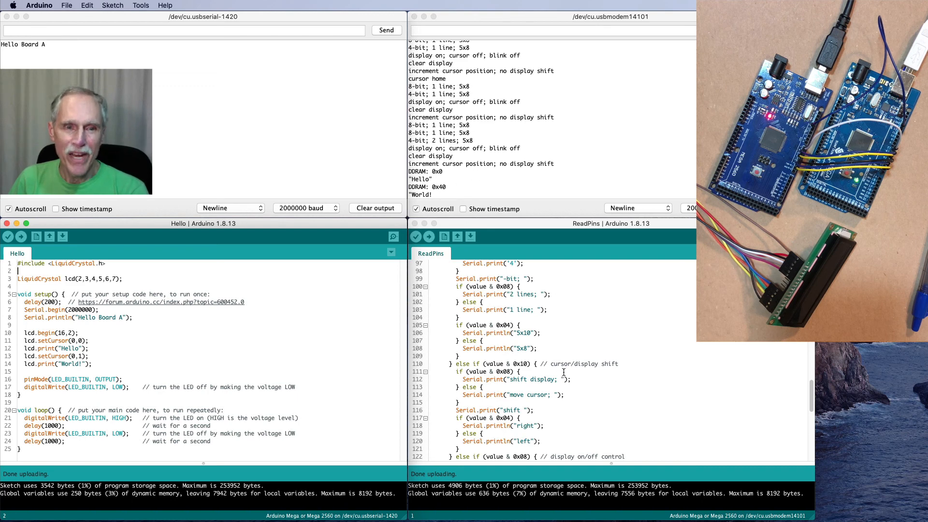
pyautogui.moveTo(462, 190)
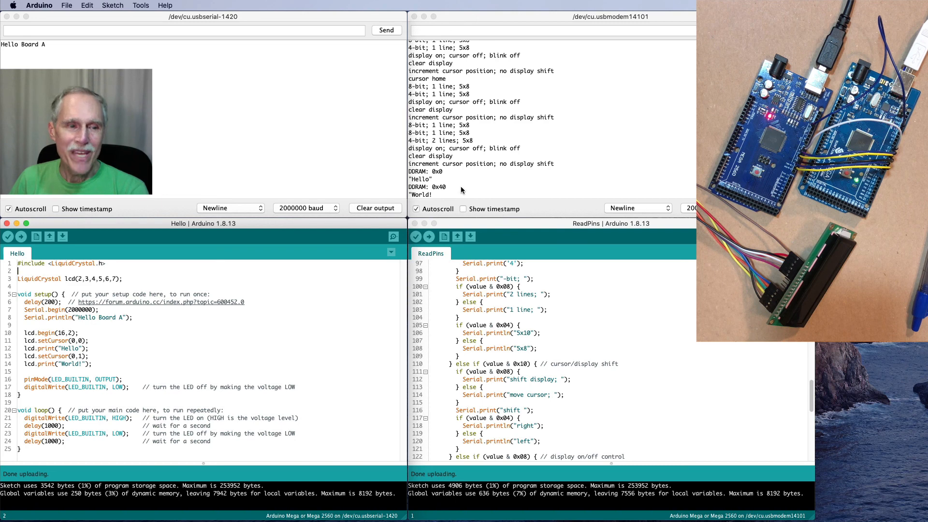